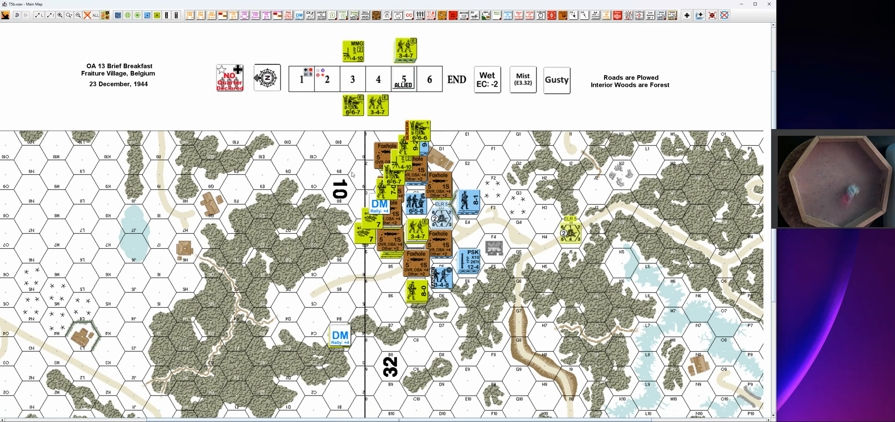
pyautogui.moveTo(321, 172)
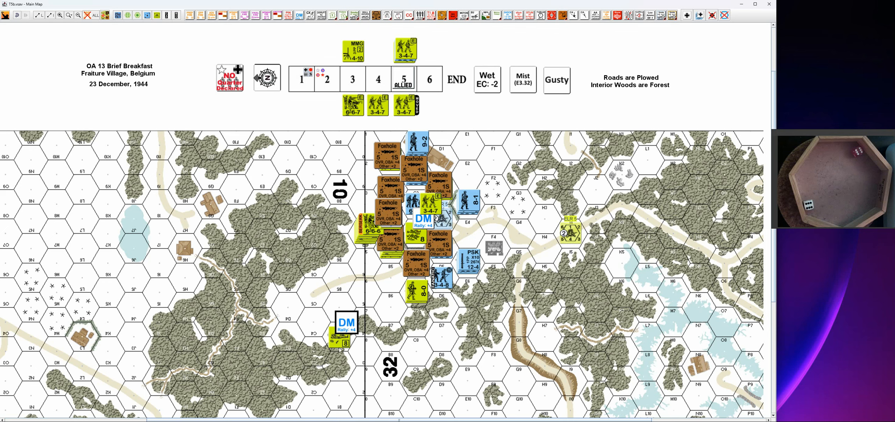
# Rout the German 8-0 leader into the wooded hex under the lower DM marker.
pyautogui.click(340, 334)
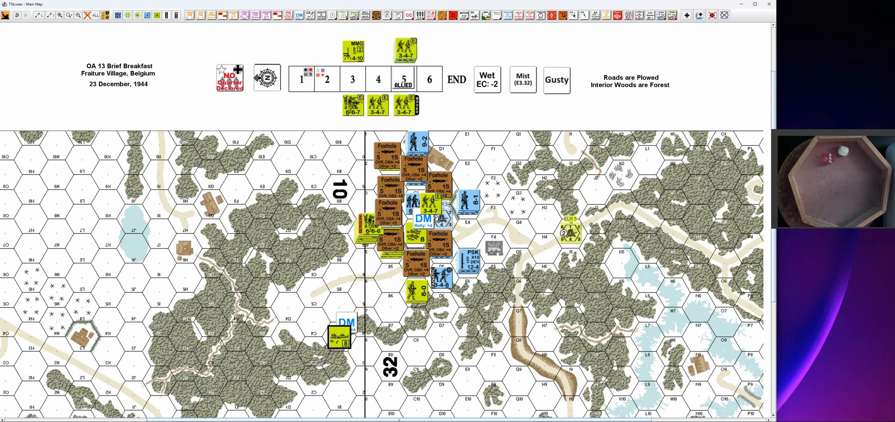
pyautogui.click(340, 337)
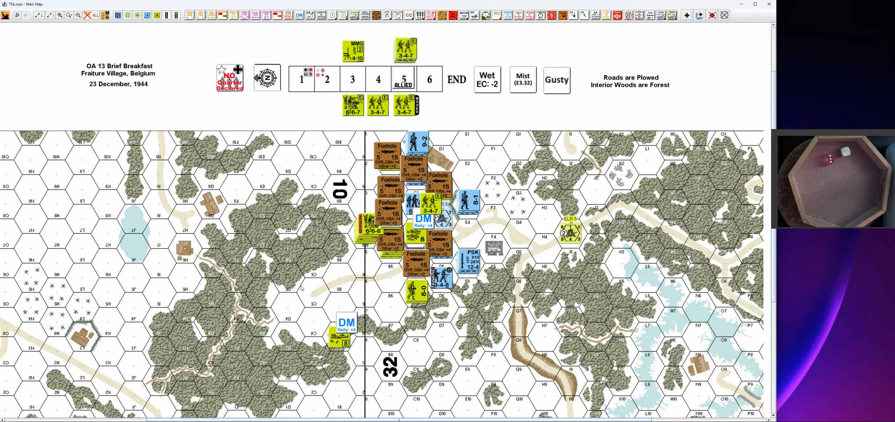
pyautogui.click(340, 336)
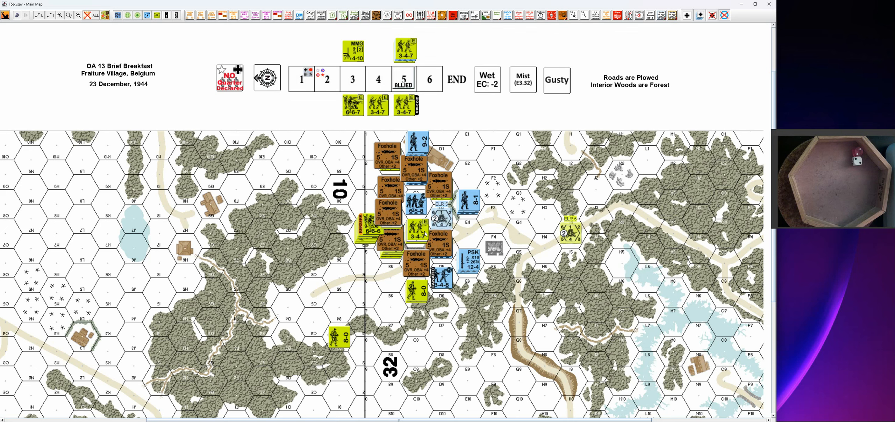
pyautogui.moveTo(496, 188)
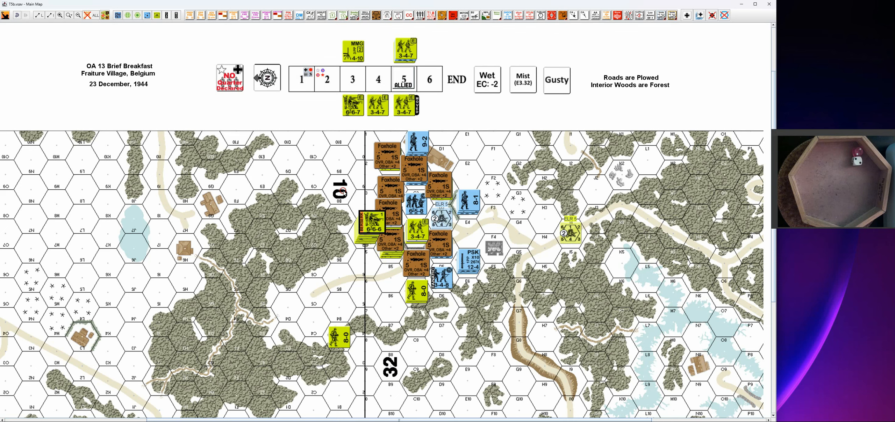
# Delete the DM counters sitting on the German stacks.
pyautogui.click(417, 208)
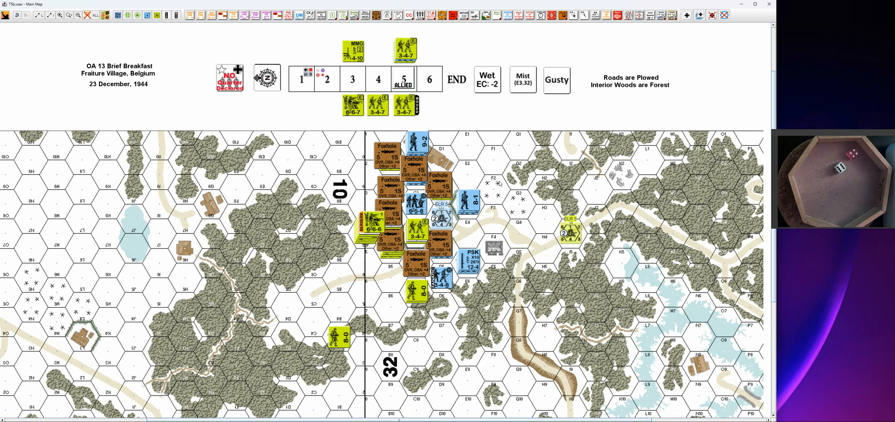
# Put Prep Fire on two German foxhole stacks and a DM counter on the adjacent stack.
pyautogui.click(416, 203)
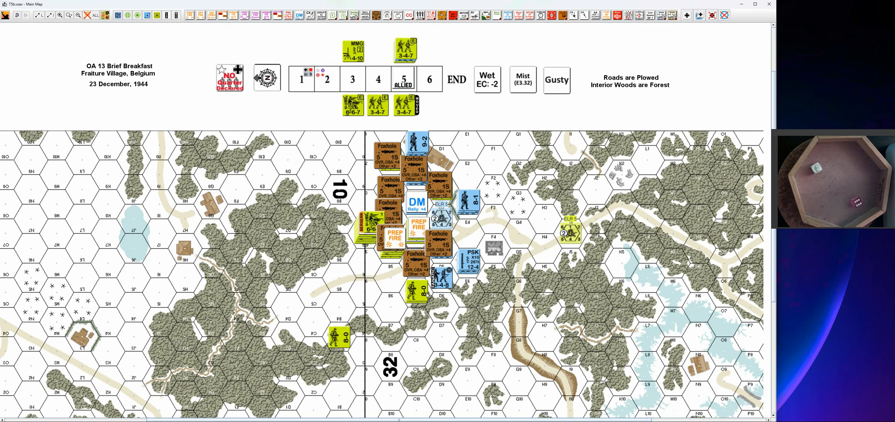
pyautogui.click(439, 280)
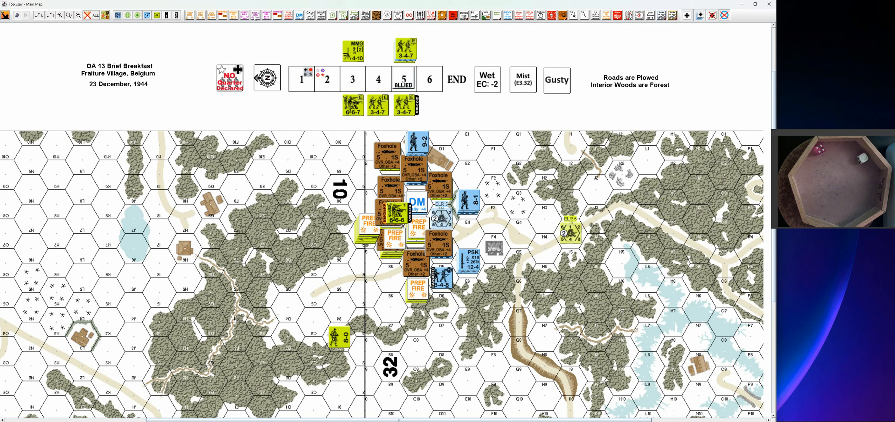
# Add Prep Fire to more German stacks, First Fire to two Americans, and break the 3-4-7.
pyautogui.click(419, 141)
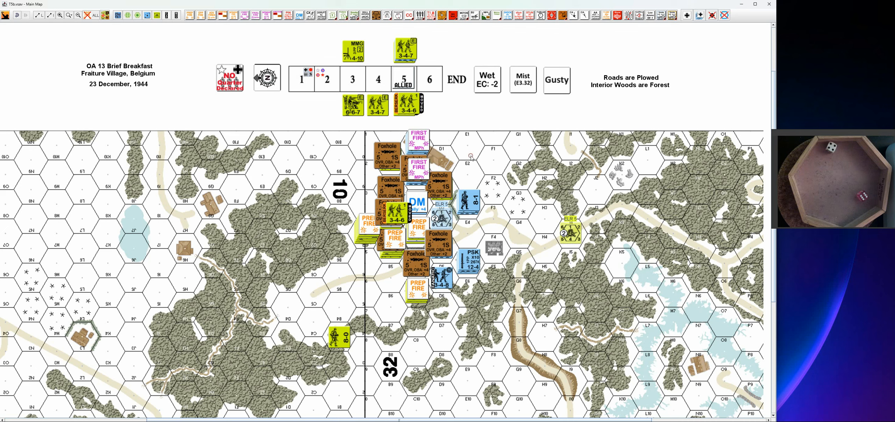
pyautogui.moveTo(472, 168)
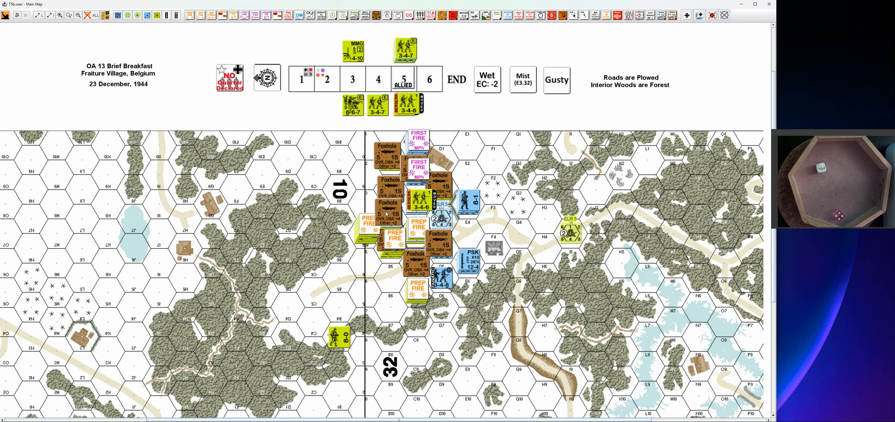
pyautogui.moveTo(487, 171)
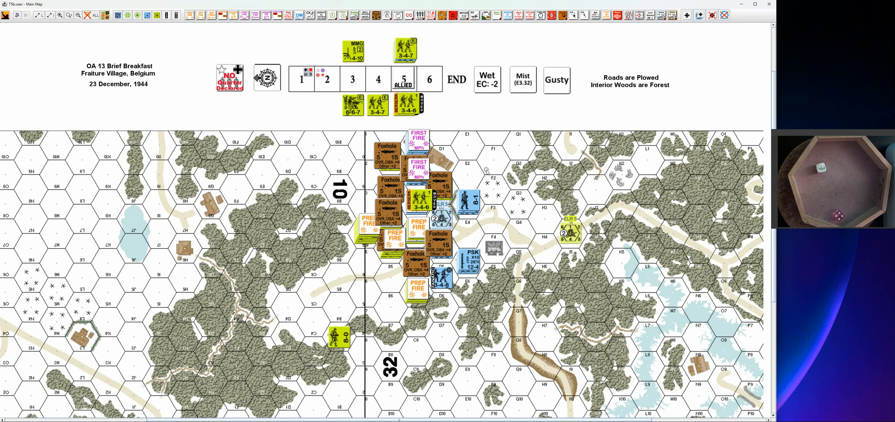
pyautogui.moveTo(498, 161)
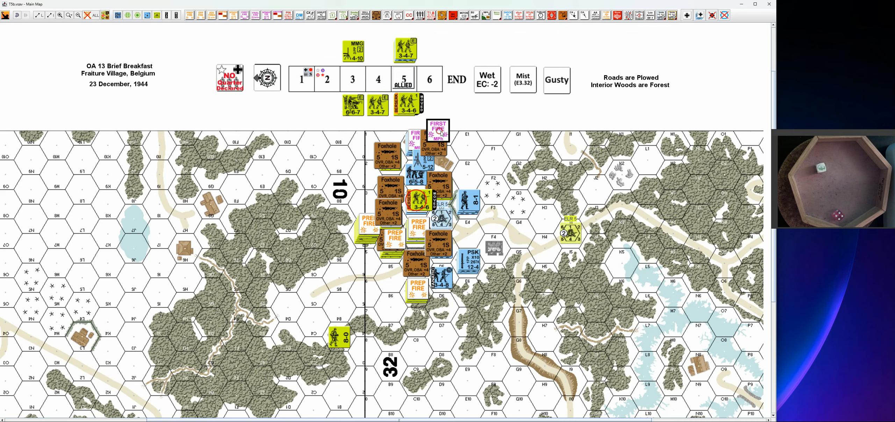
# Replace the northern American stack's First Fire marker with a Final Fire marker.
pyautogui.click(438, 130)
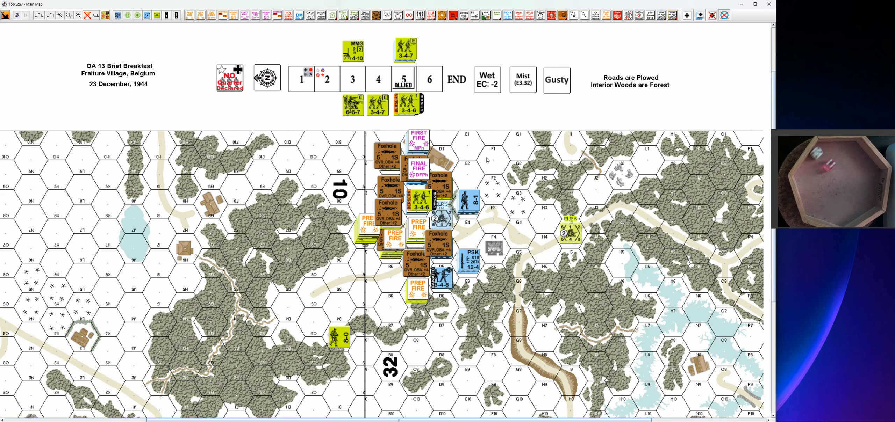
pyautogui.moveTo(434, 140)
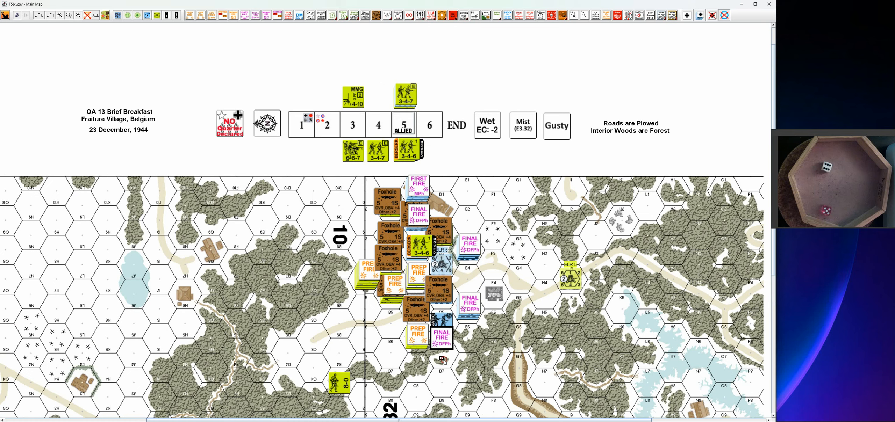
# Place Final Fire counters on three more American stacks.
pyautogui.click(415, 335)
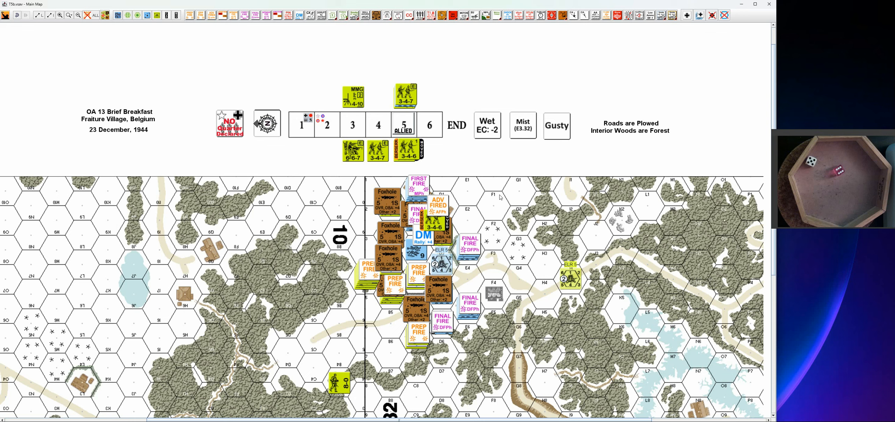
pyautogui.click(416, 249)
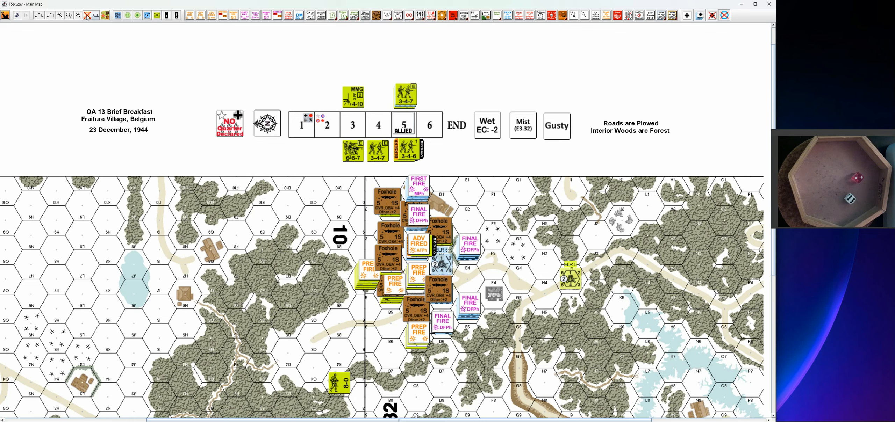
# Remove every Prep, First, Final and Advancing Fire marker using the fire counter menu.
pyautogui.click(105, 15)
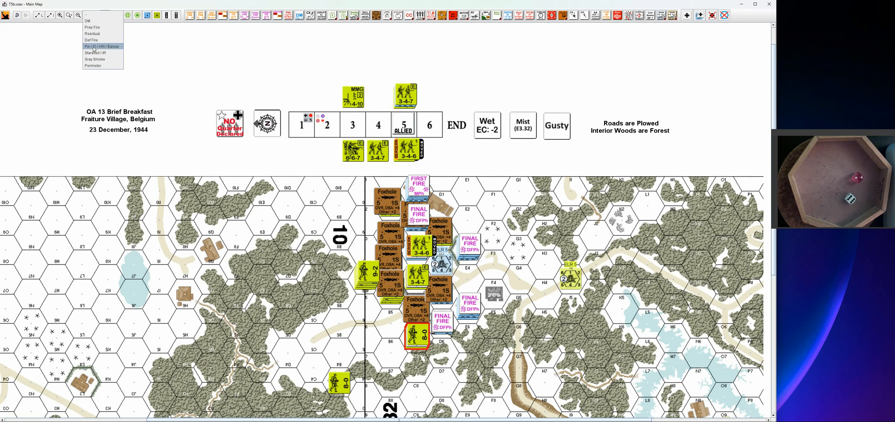
pyautogui.click(100, 46)
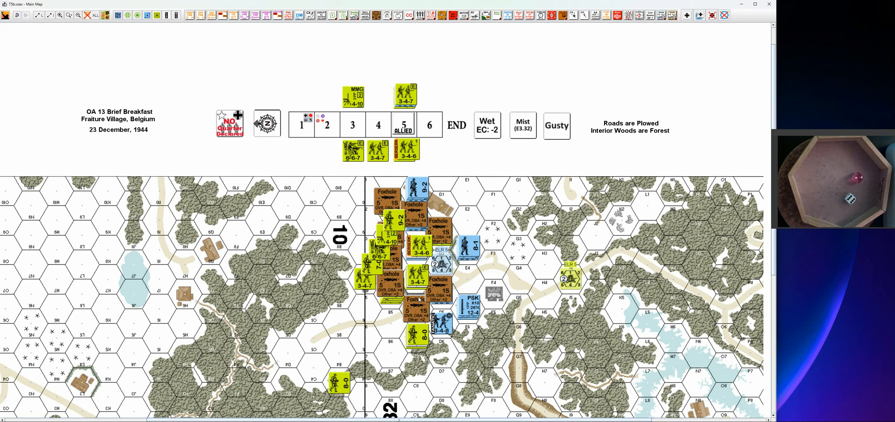
# Place DM counters on the two broken units next to the foxhole stacks.
pyautogui.click(422, 265)
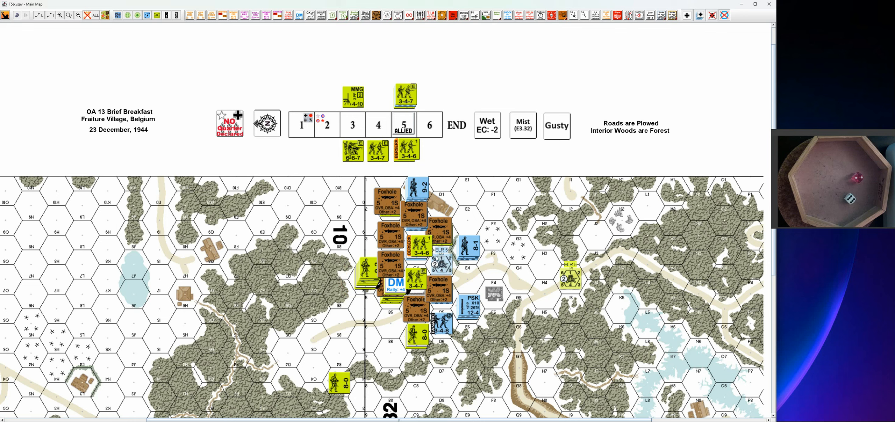
pyautogui.click(417, 245)
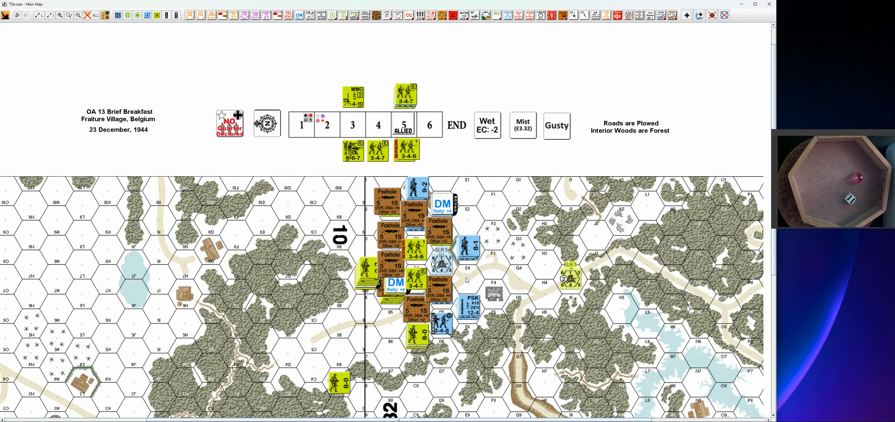
# Mark a third broken unit with DM and rout it to a southern hex.
pyautogui.click(416, 337)
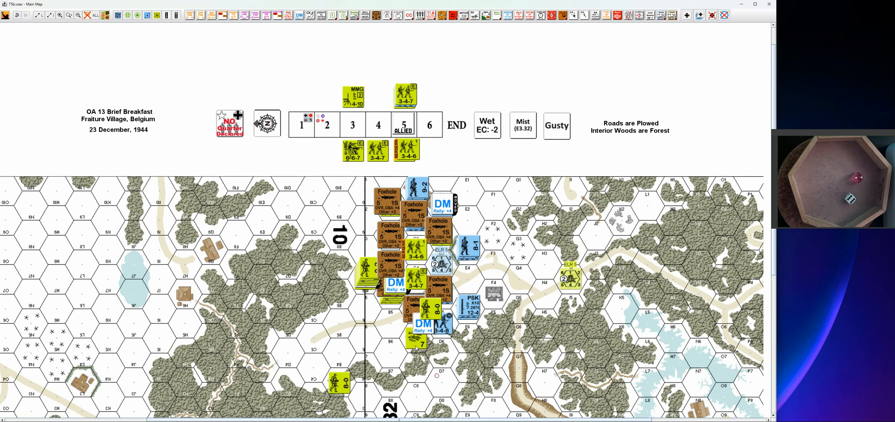
pyautogui.moveTo(425, 324); pyautogui.dragTo(357, 366)
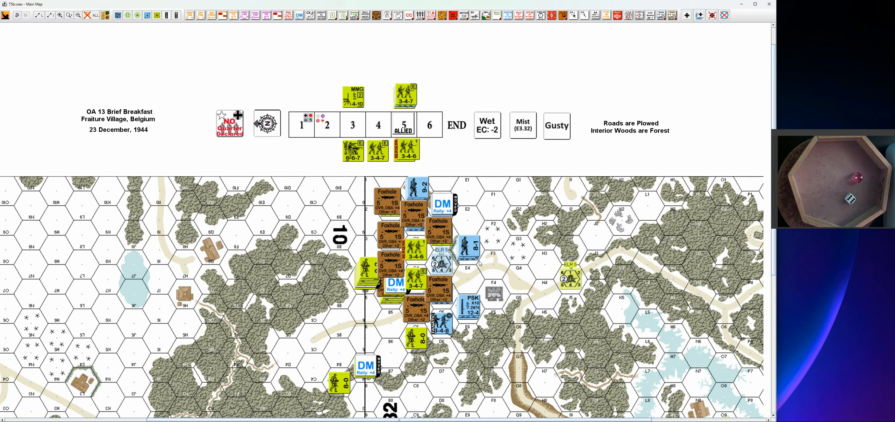
pyautogui.moveTo(493, 214)
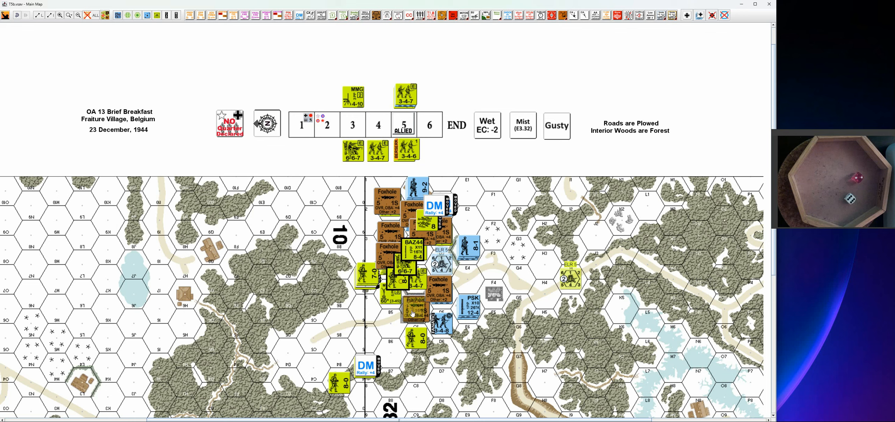
# Move the advancing olive stacks into the adjacent foxhole hexes.
pyautogui.click(409, 299)
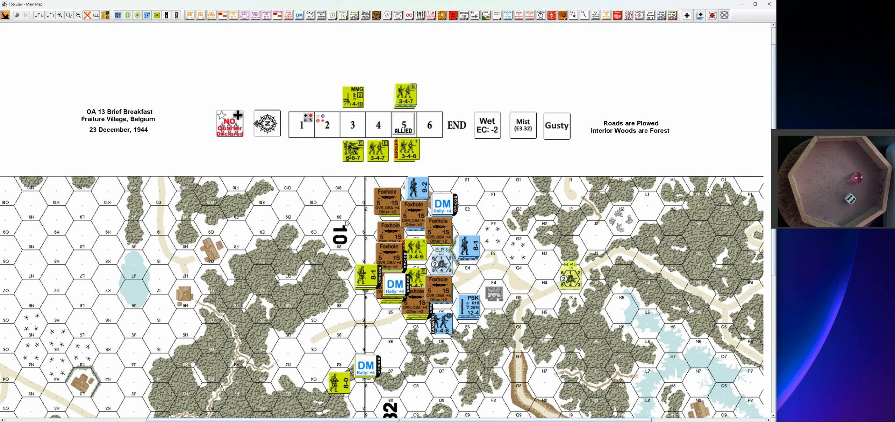
pyautogui.moveTo(336, 181)
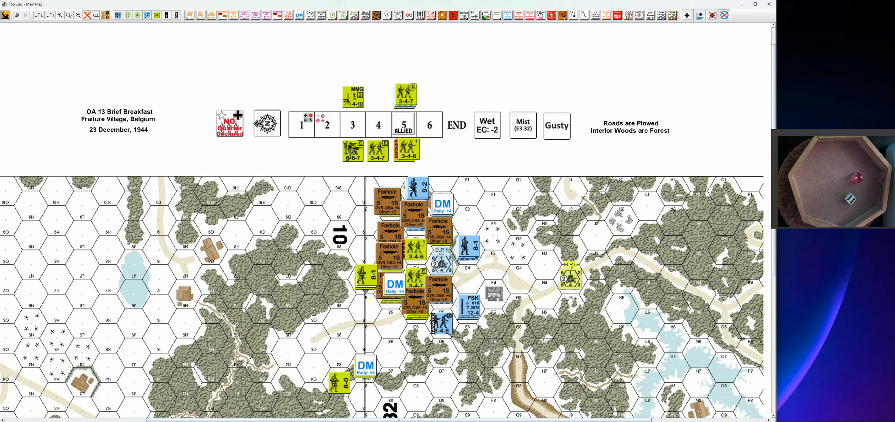
# Flip the turn marker to its Axis side and move it to turn box 6.
pyautogui.click(403, 125)
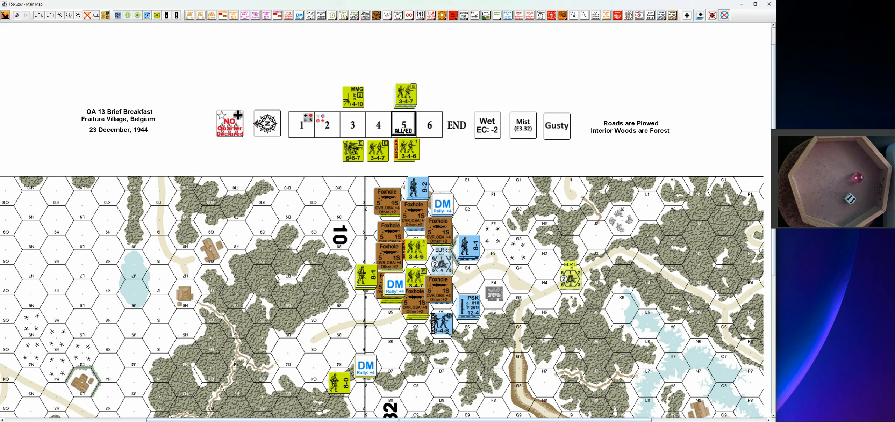
pyautogui.click(404, 124)
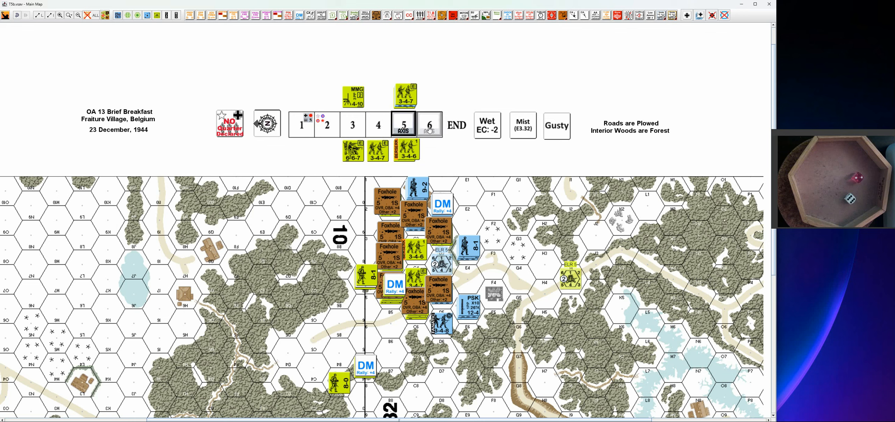
pyautogui.click(429, 125)
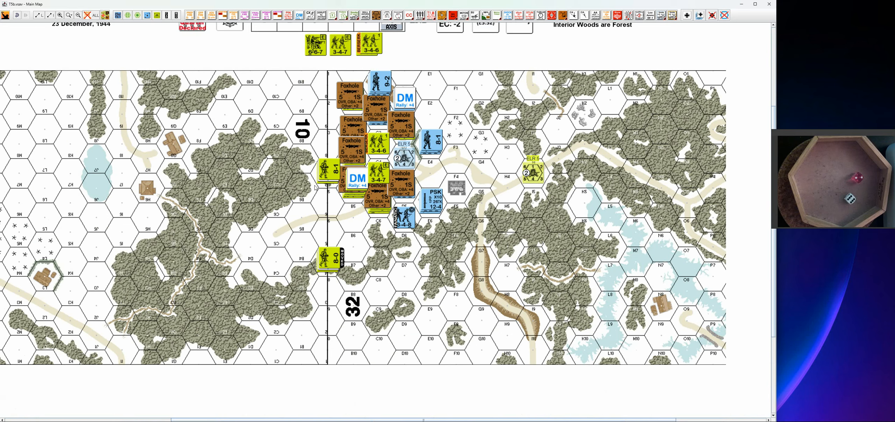
pyautogui.moveTo(772, 312)
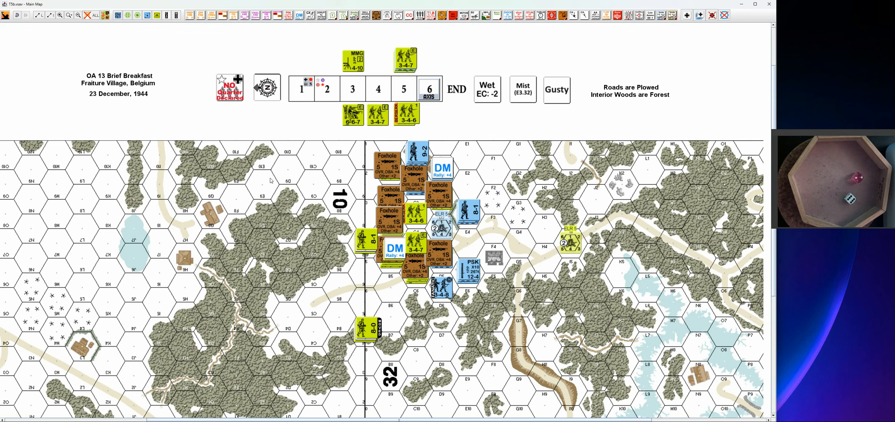
pyautogui.moveTo(313, 149)
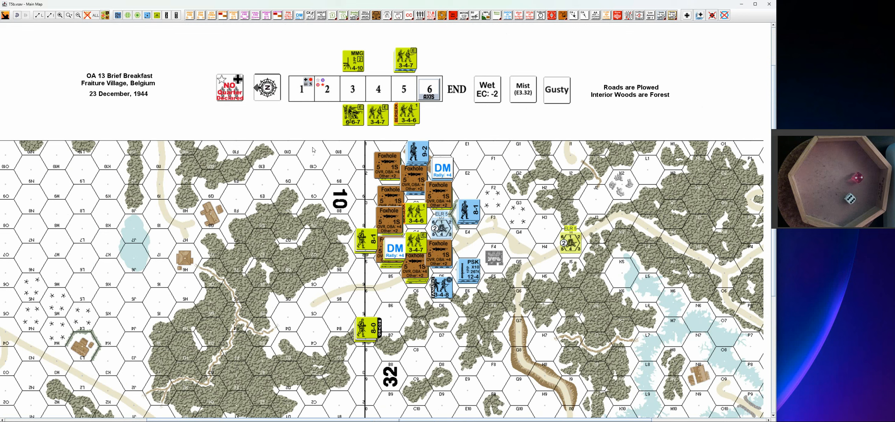
pyautogui.moveTo(491, 114)
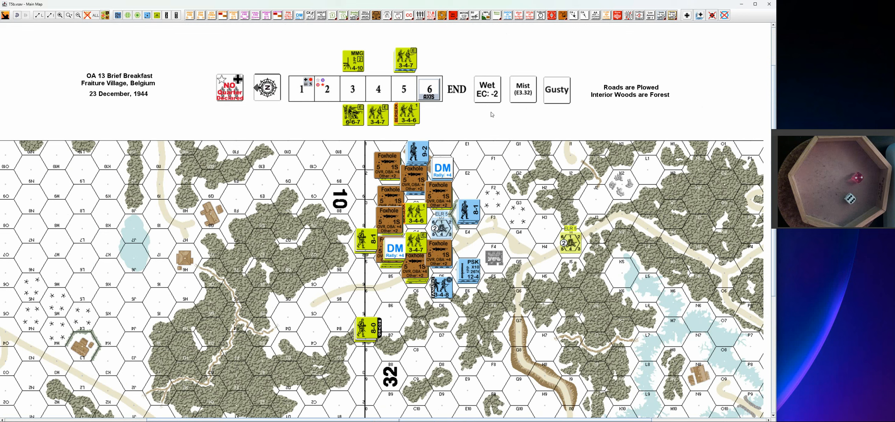